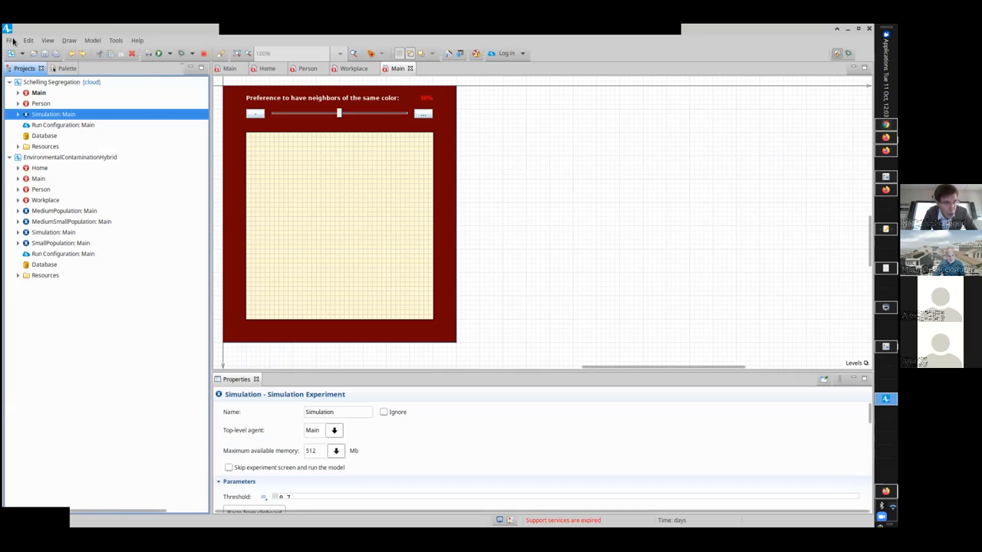
- Close every open model via File > Close All, leaving an empty workspace
left_click(12, 40)
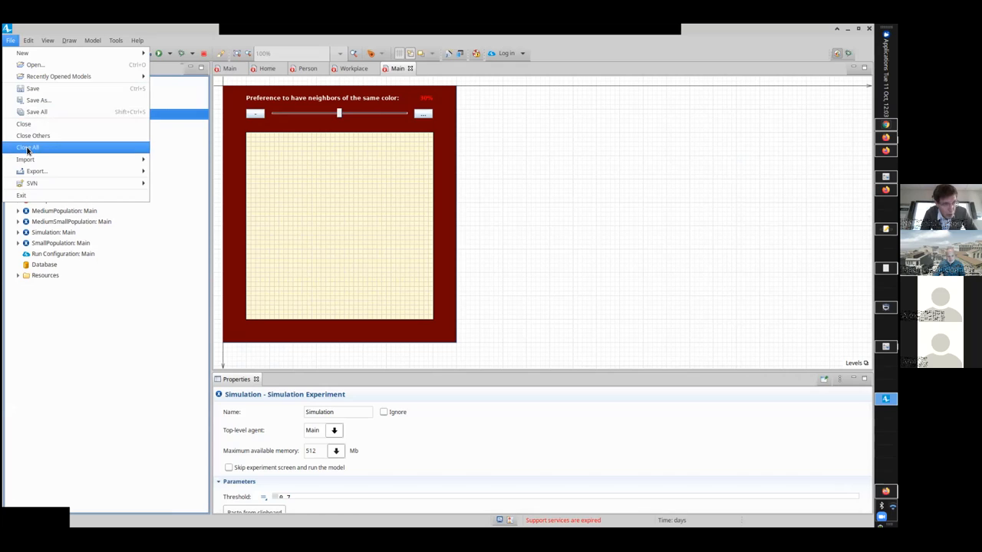
left_click(27, 147)
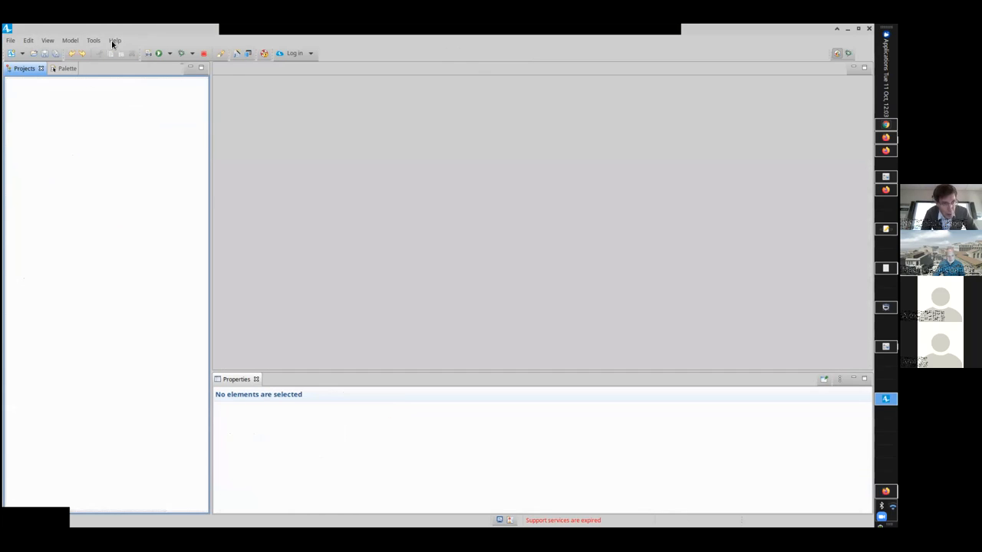
- Load The Game of Life from the Help > Example Models gallery
left_click(113, 40)
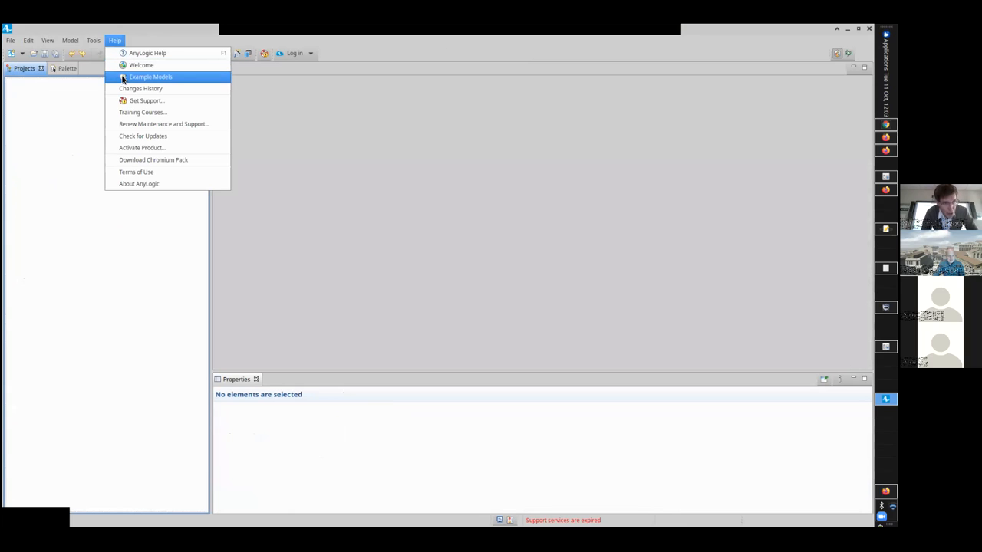
left_click(150, 76)
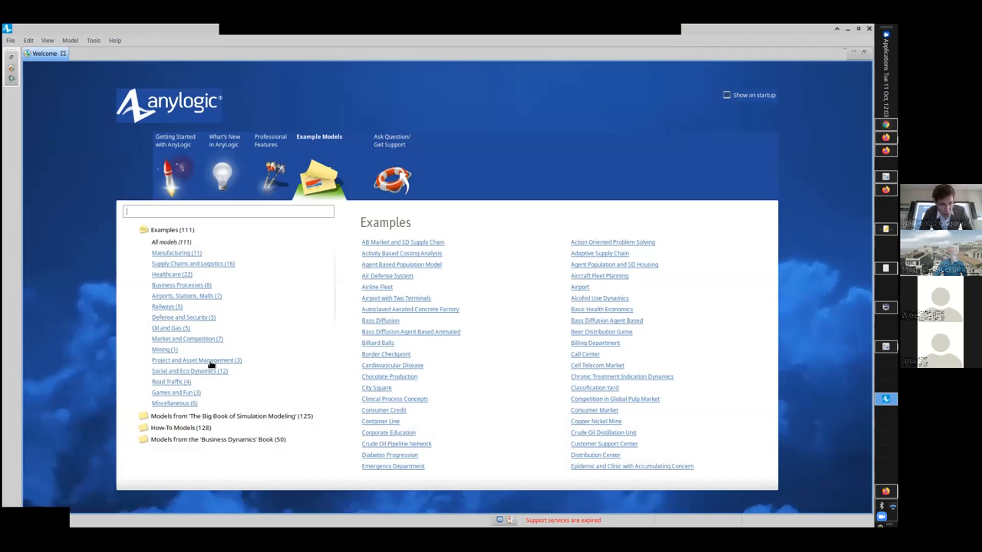
mouse_move(182, 382)
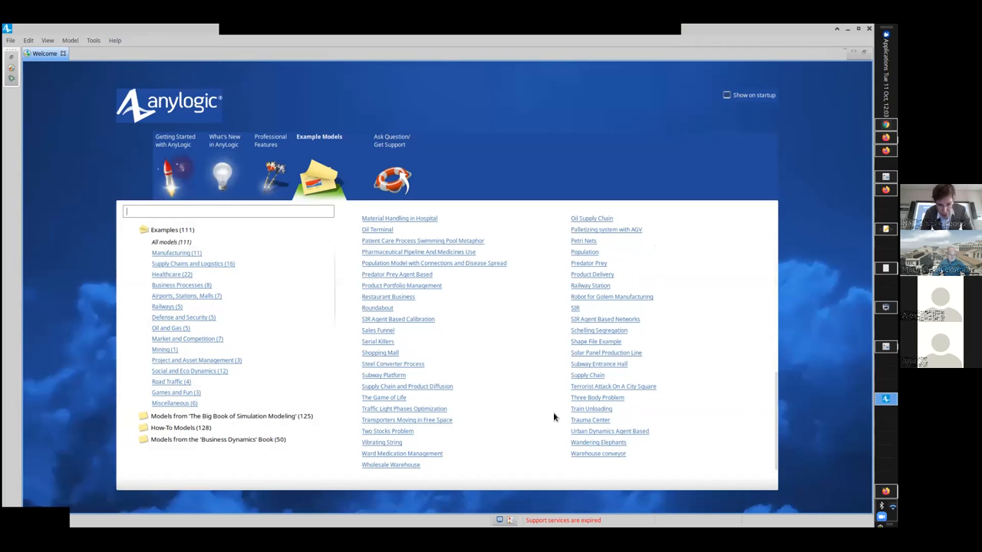
mouse_move(387, 399)
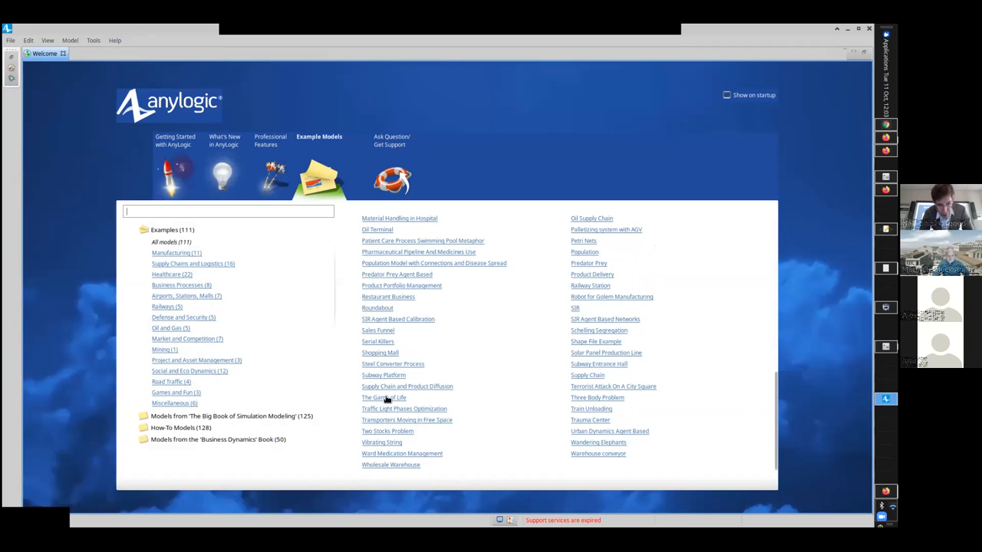
double_click(384, 397)
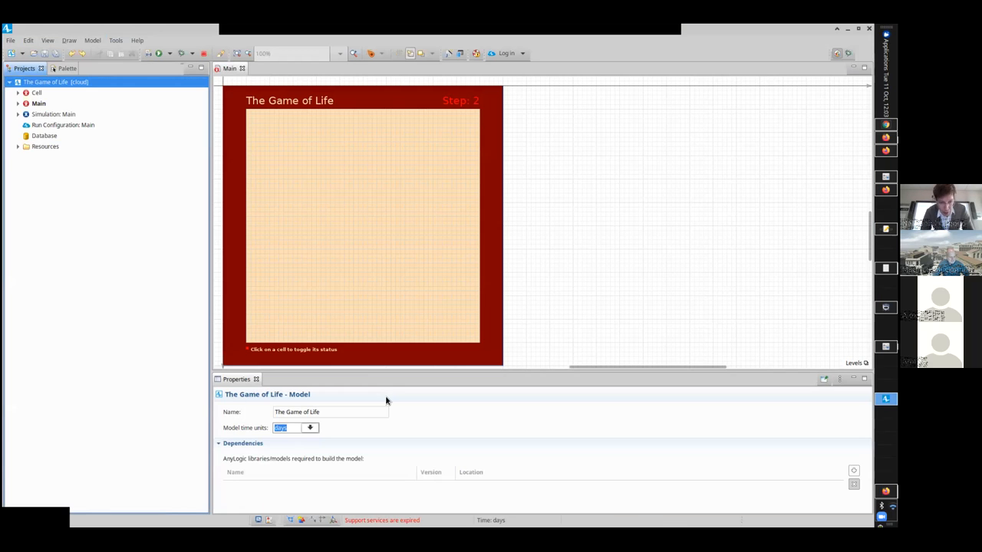
- Select Simulation: Main in the Projects tree to show its properties
right_click(52, 113)
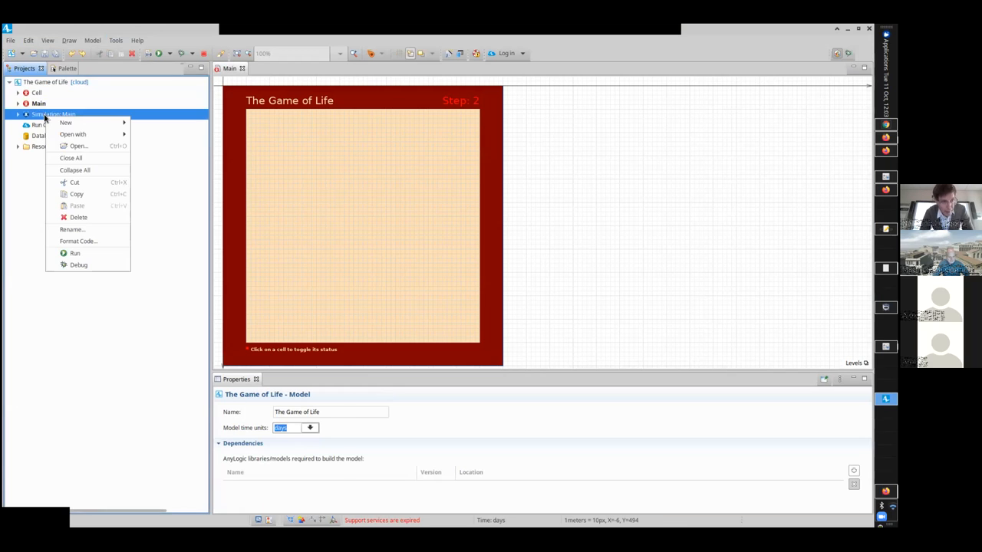
left_click(54, 113)
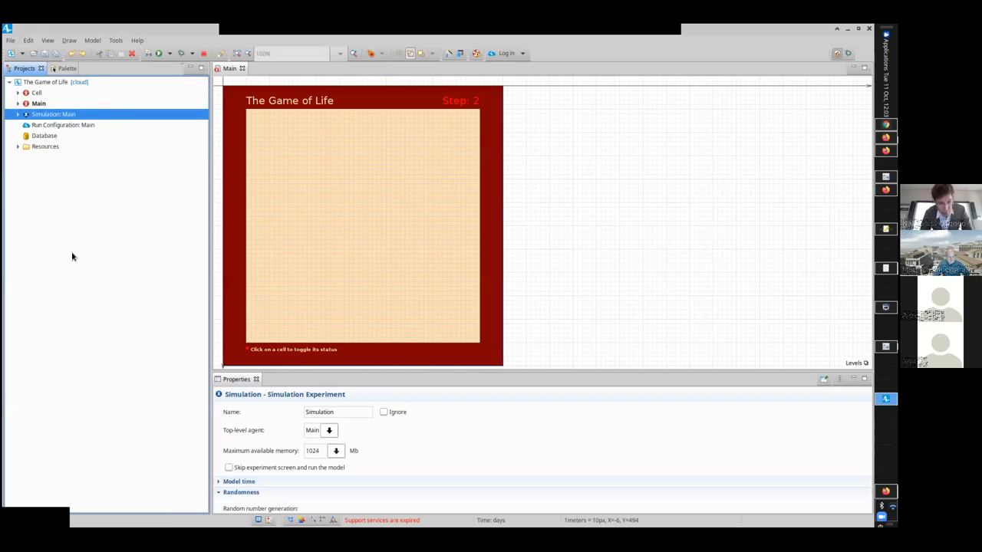